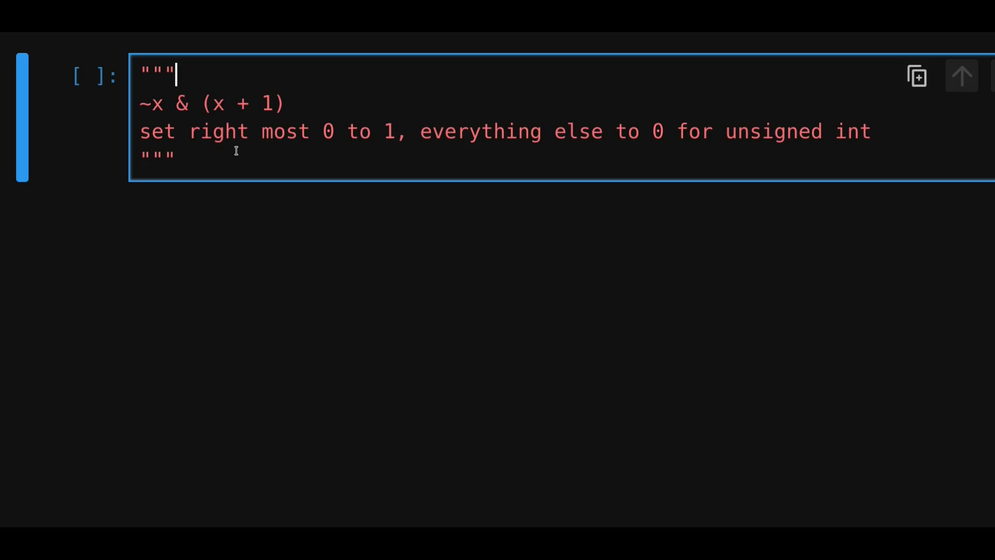
pyautogui.moveTo(621, 144)
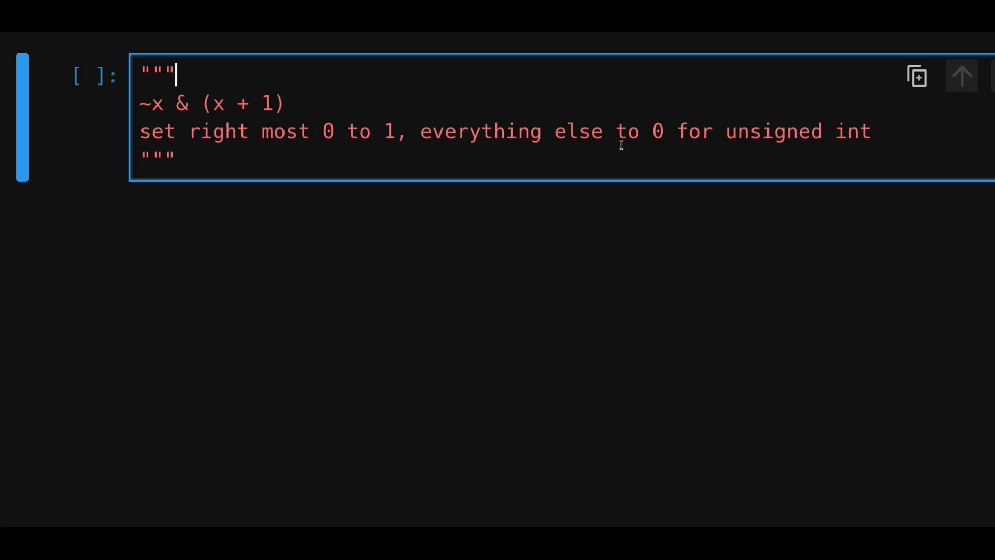
pyautogui.moveTo(662, 149)
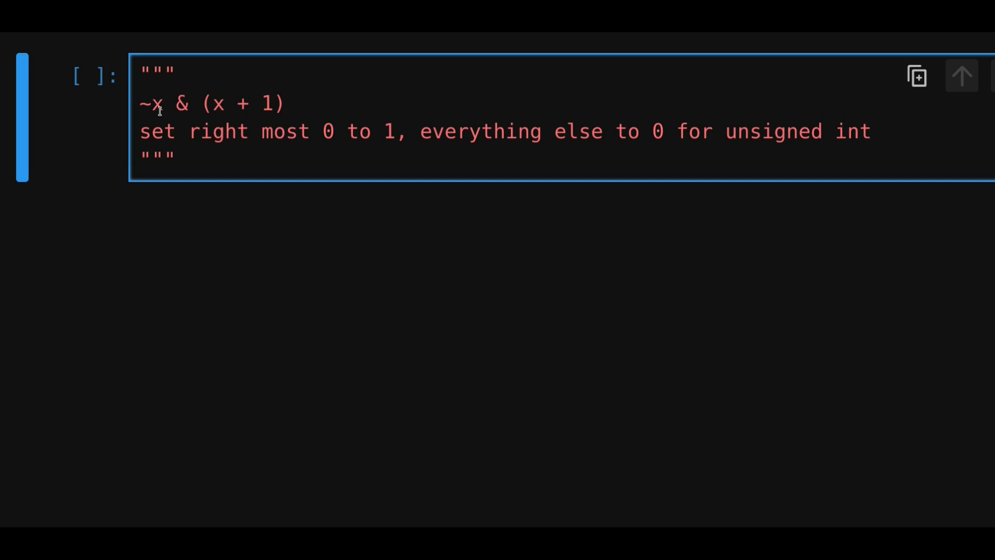
# Add an Example heading with the line x = 10110111 (binary) to the docstring.
pyautogui.doubleClick(180, 104)
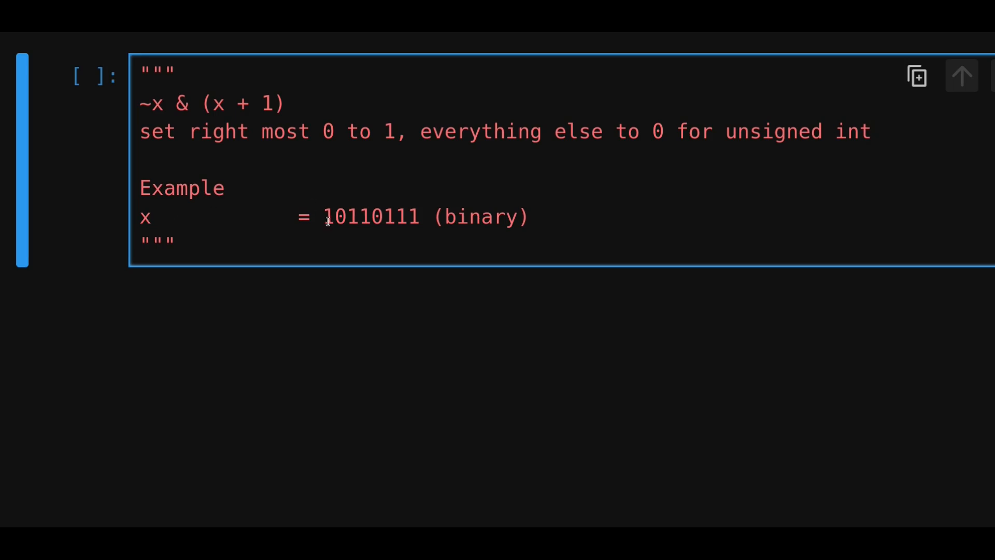
pyautogui.moveTo(391, 217)
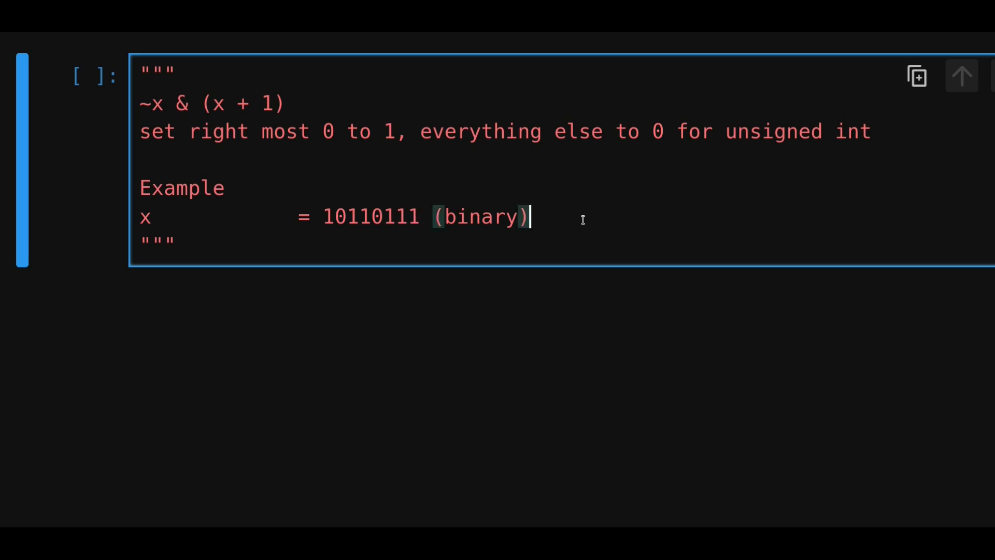
# Add the line '~x & (x + 1) =' and copy the binary value 10110111 after it.
pyautogui.write('~x & (x + 1) =')
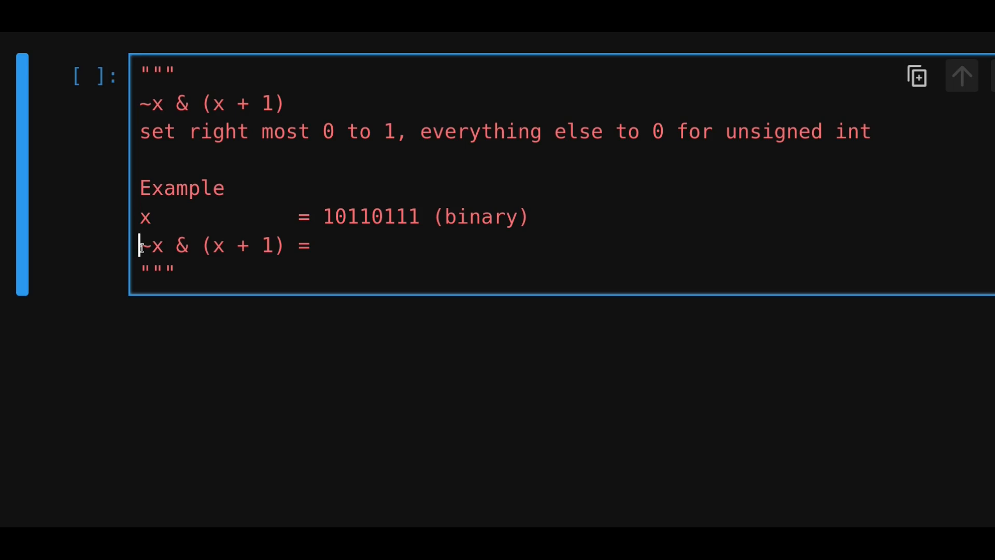
pyautogui.doubleClick(182, 247)
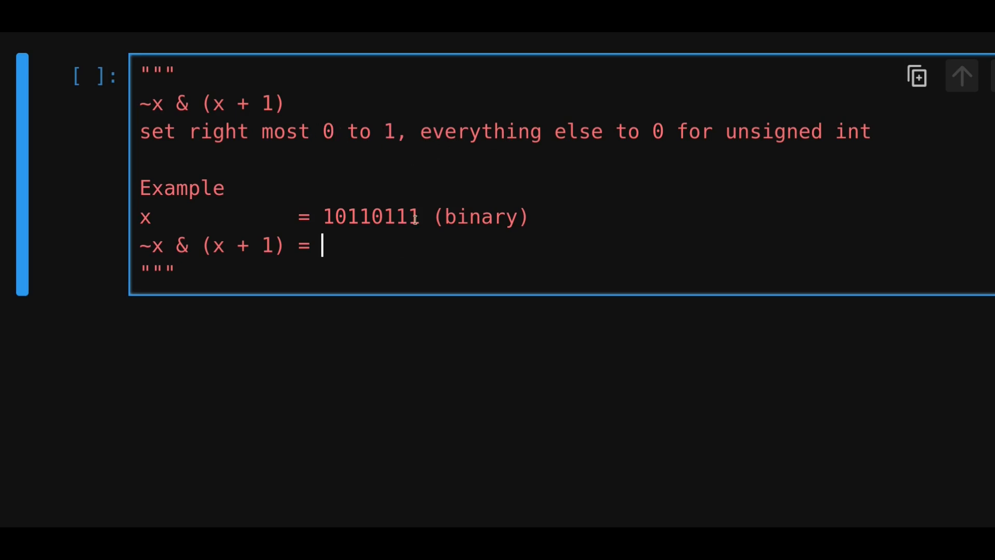
pyautogui.doubleClick(371, 216)
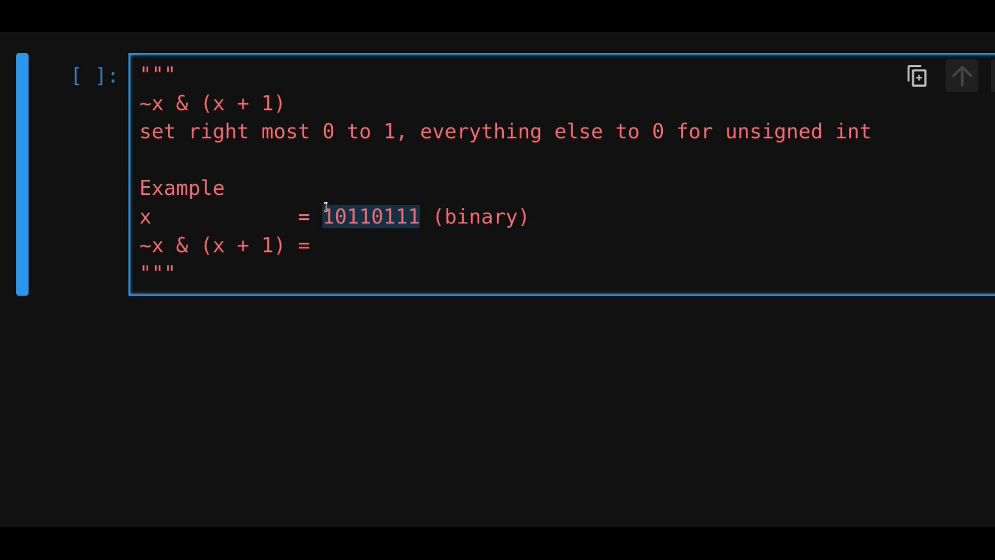
pyautogui.write('10110111')
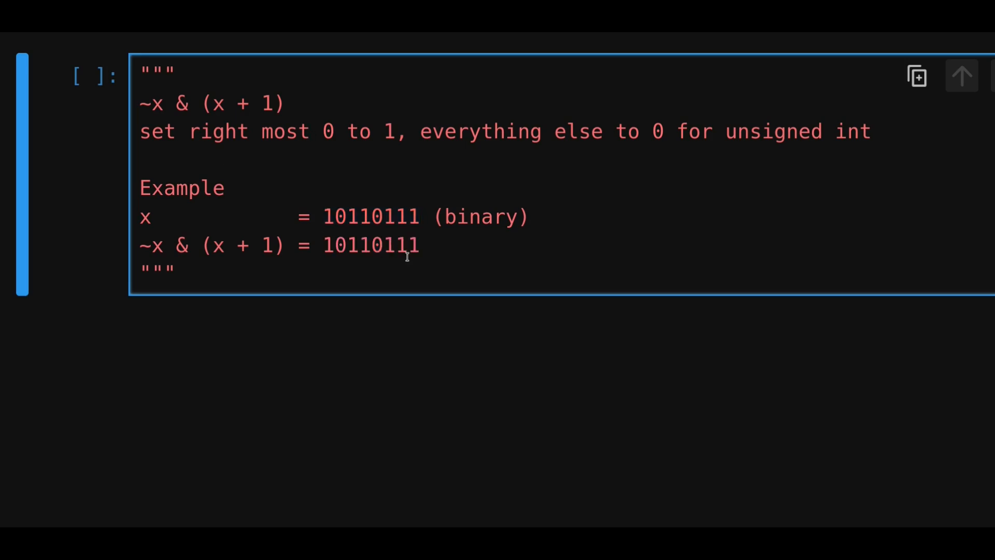
# Overwrite digits of the copied value so the result reads 00000111.
pyautogui.click(419, 245)
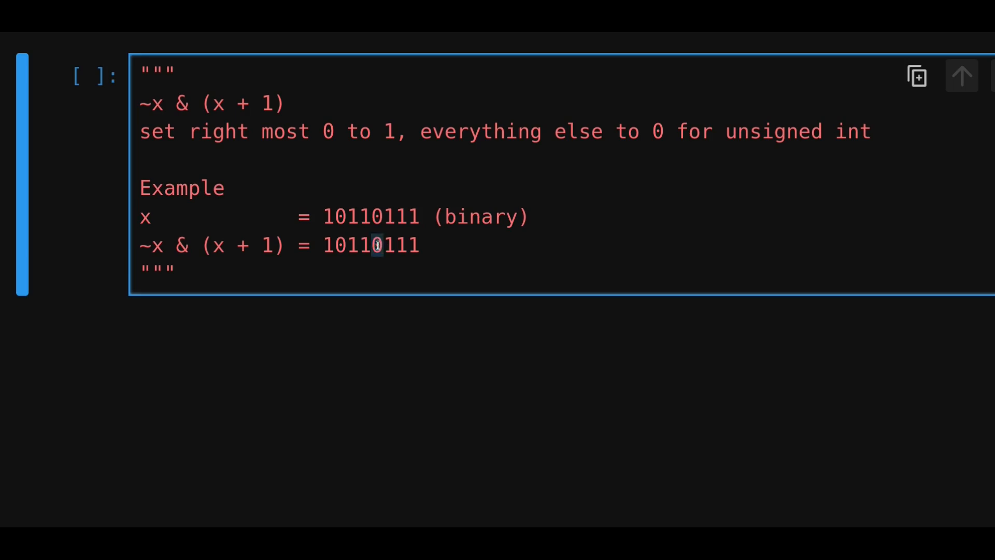
pyautogui.moveTo(409, 246)
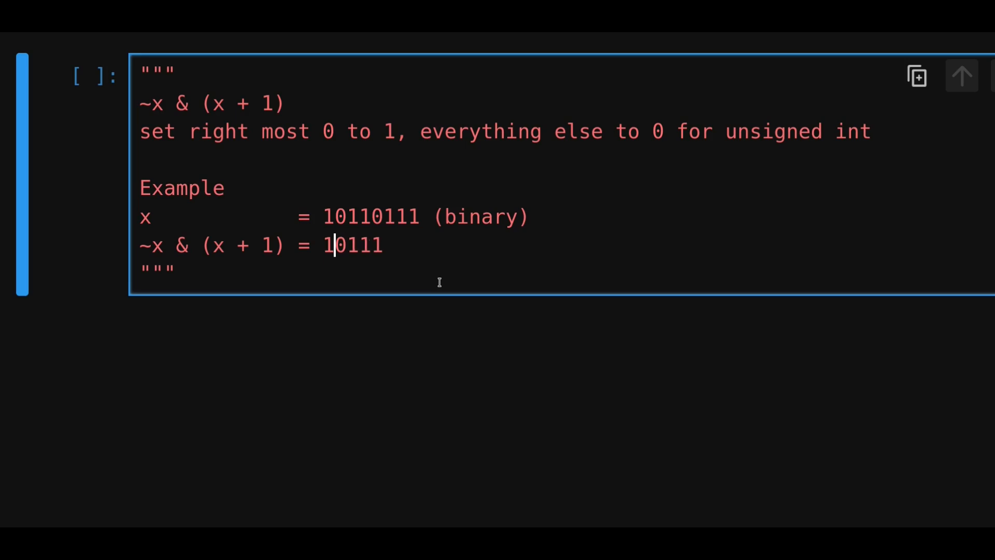
pyautogui.write('0')
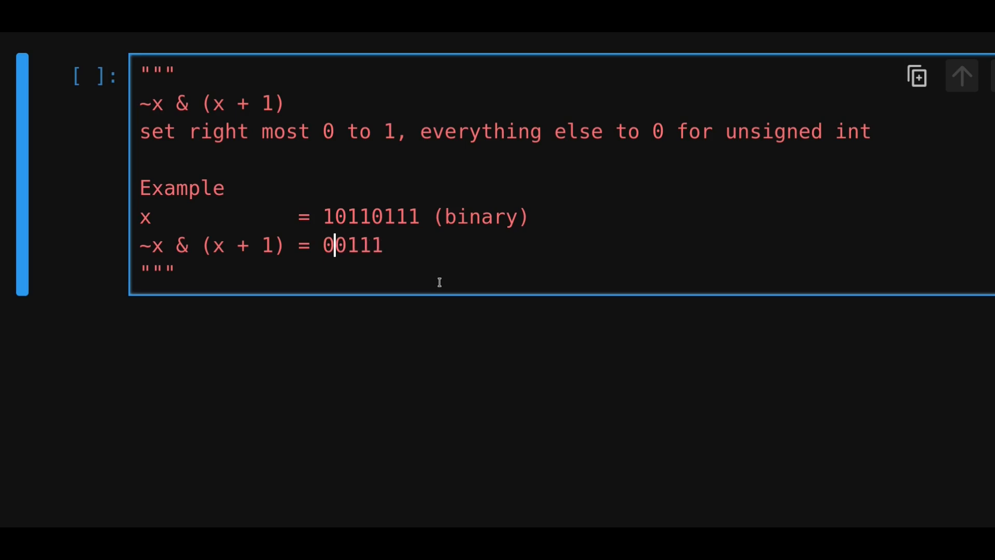
pyautogui.write('000')
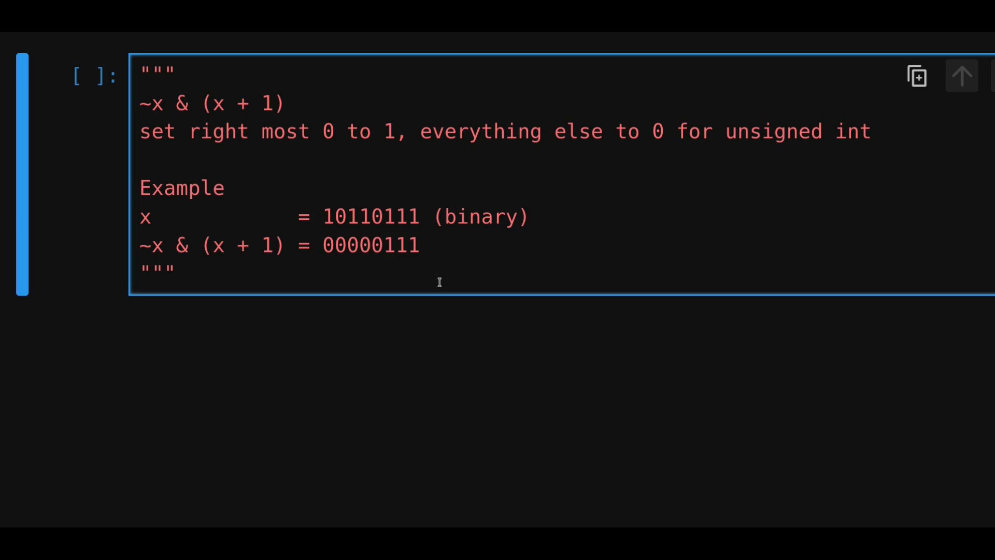
pyautogui.moveTo(382, 296)
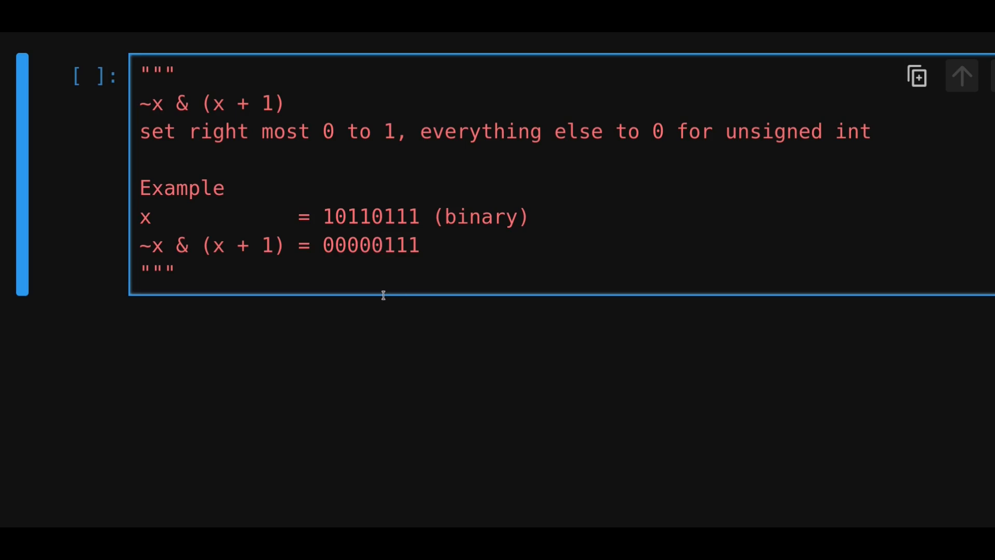
# Correct the result to 00001000 and add a Why? section saying ~x flips 0 to 1 and 1 to 0.
pyautogui.doubleClick(401, 246)
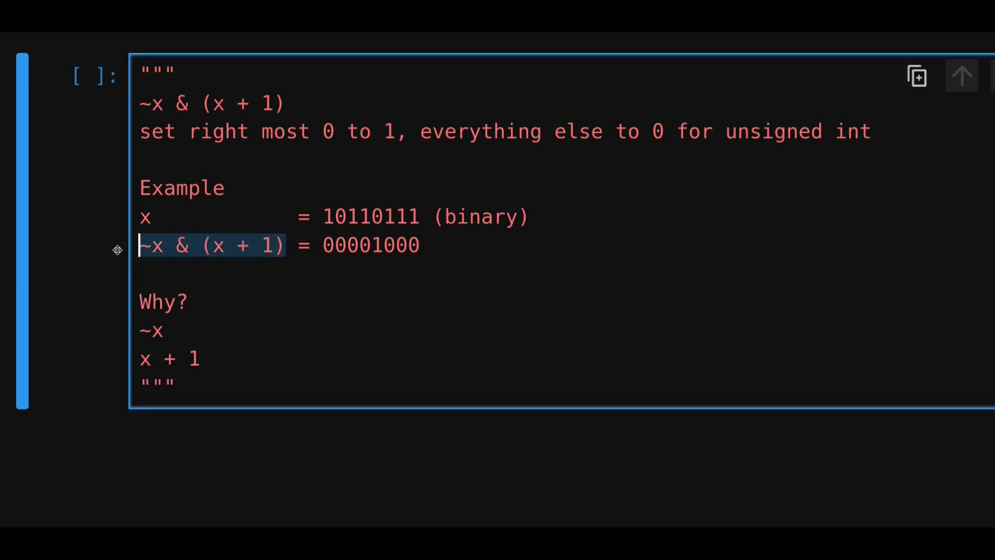
pyautogui.click(152, 330)
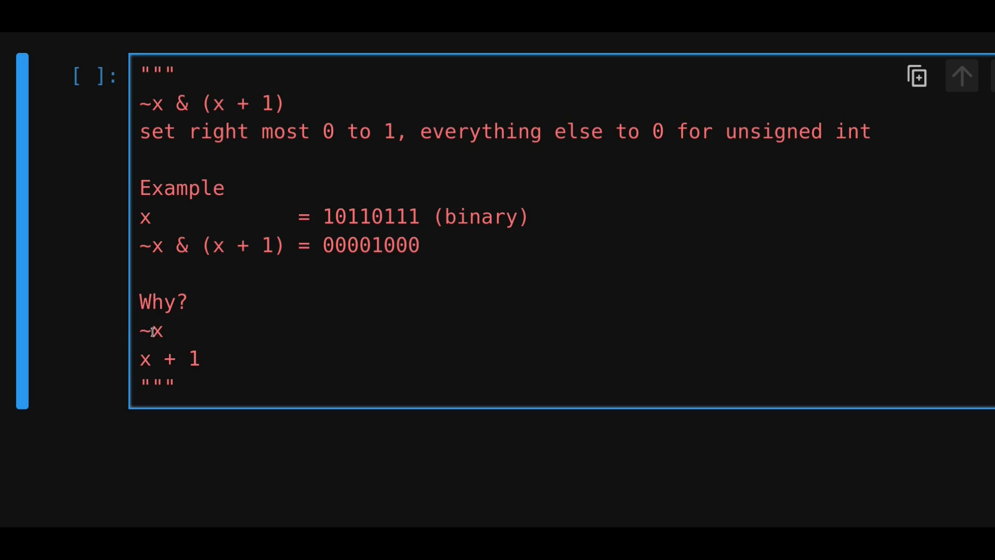
pyautogui.moveTo(155, 360); pyautogui.dragTo(200, 360)
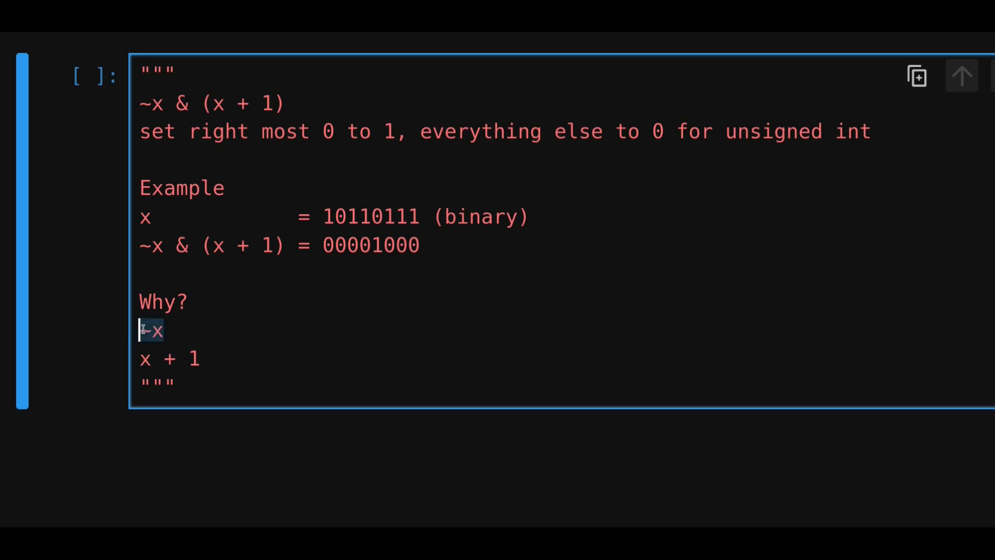
pyautogui.write('flips 0 to 1 and 1 to 0')
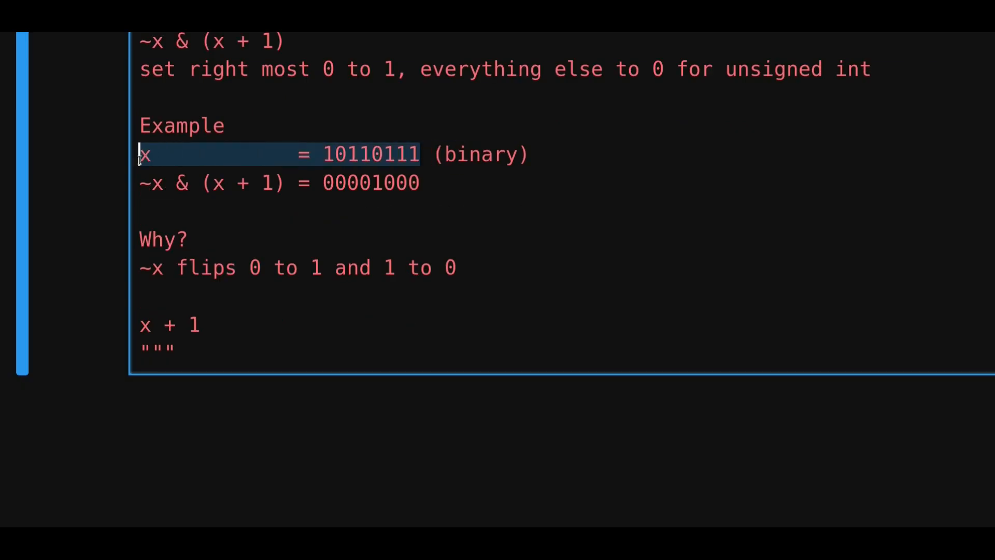
# Add the lines x = 10110111 and ~x = 01001000 under the flipping explanation.
pyautogui.write('x = 10110111')
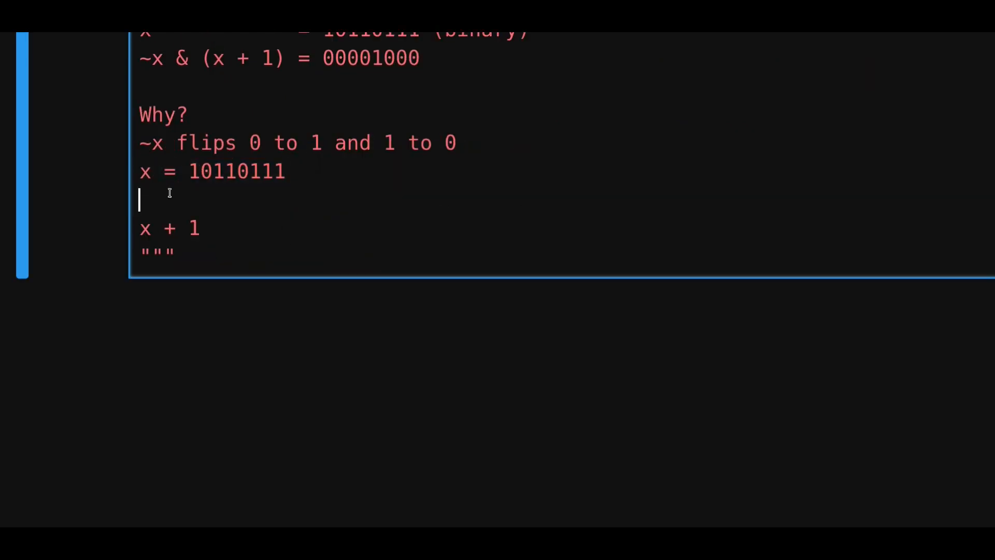
pyautogui.write('~x =')
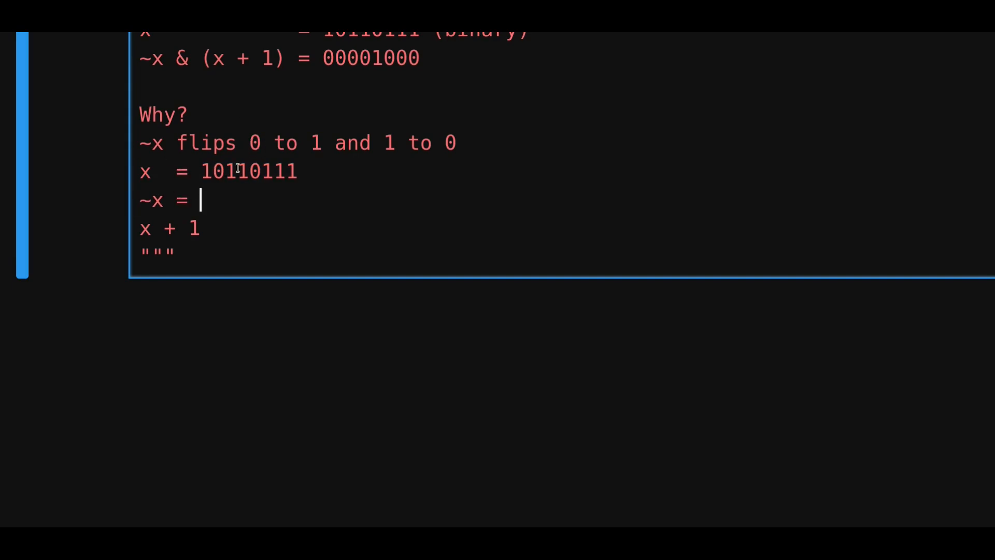
pyautogui.click(203, 171)
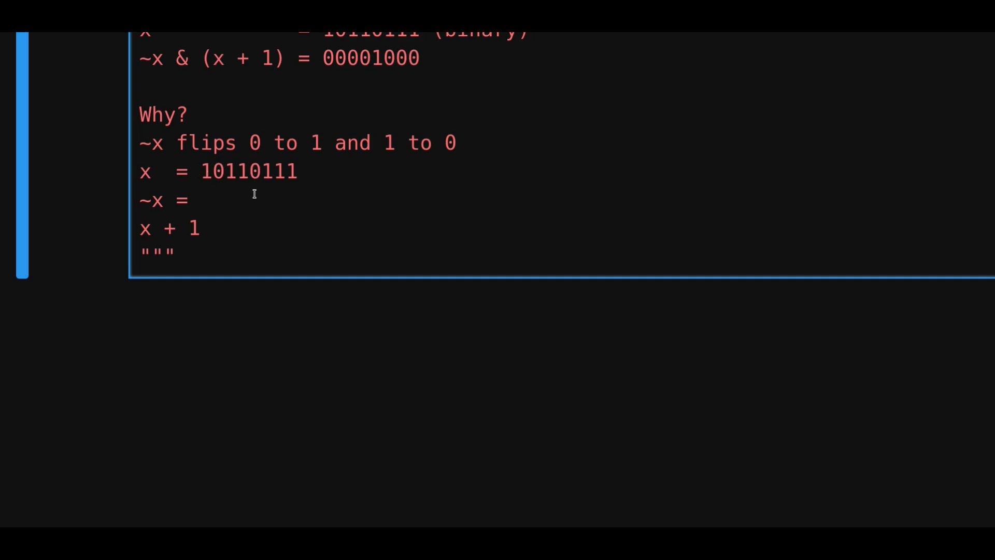
pyautogui.write('01')
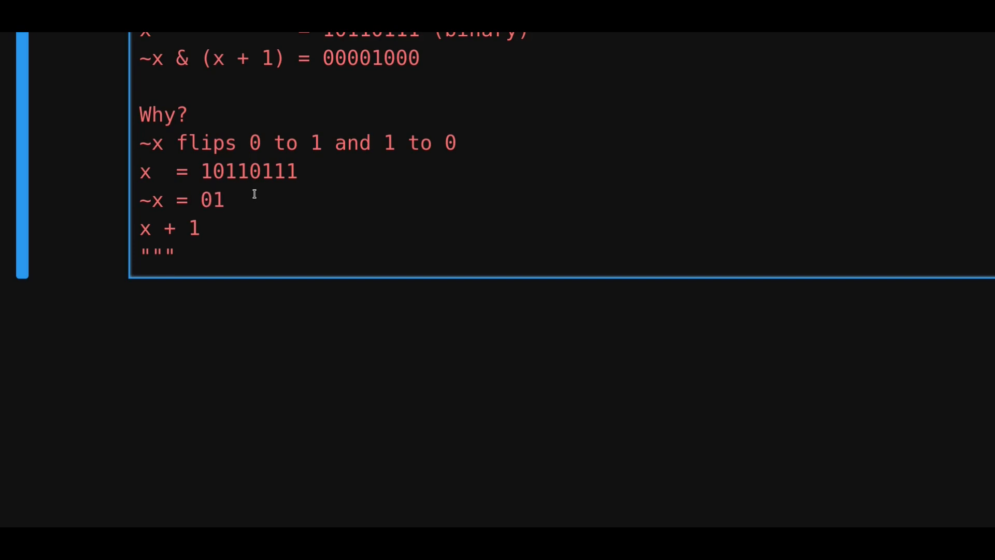
pyautogui.write('001')
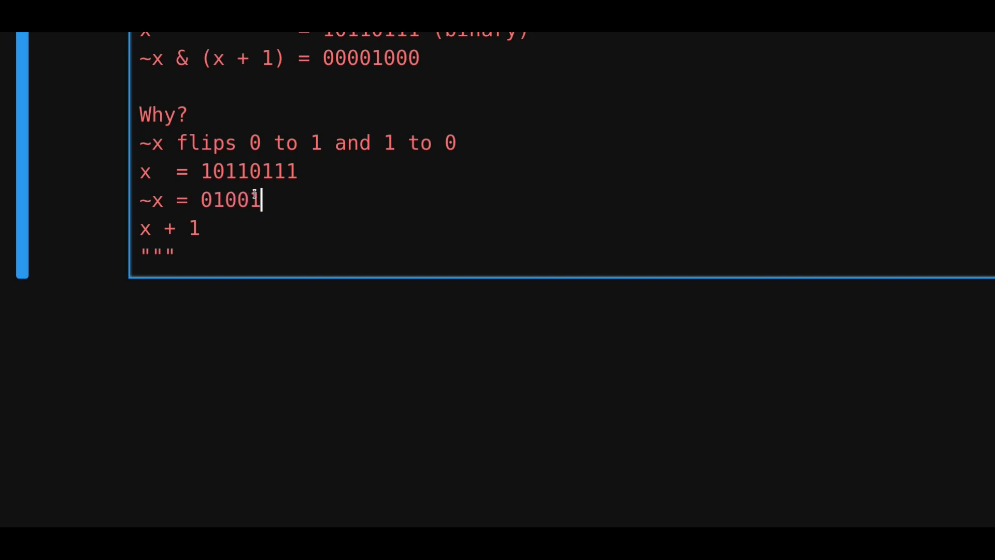
pyautogui.write('000')
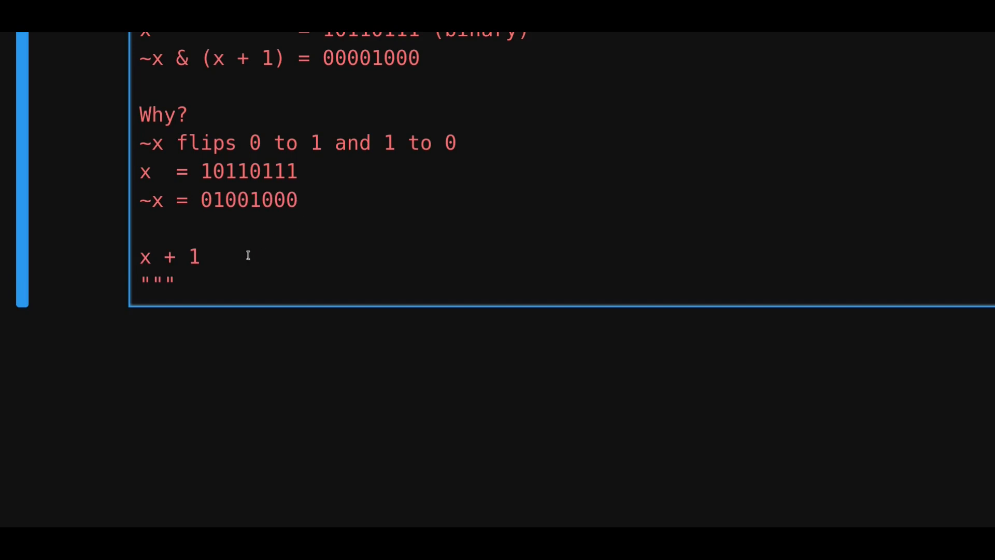
# Add the x + 1 worked example with x = 10110111 and x + 1 = 10111000.
pyautogui.press('enter')
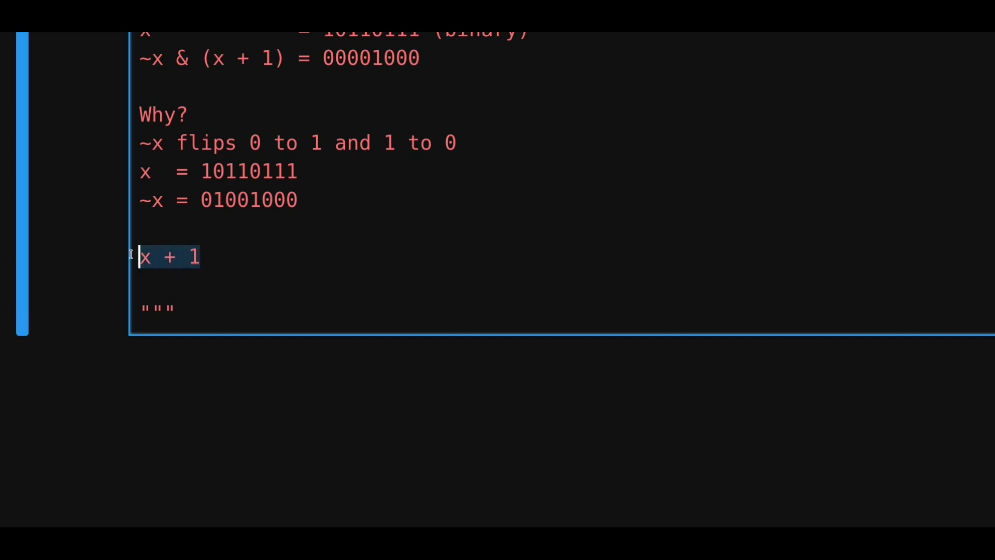
pyautogui.click(220, 257)
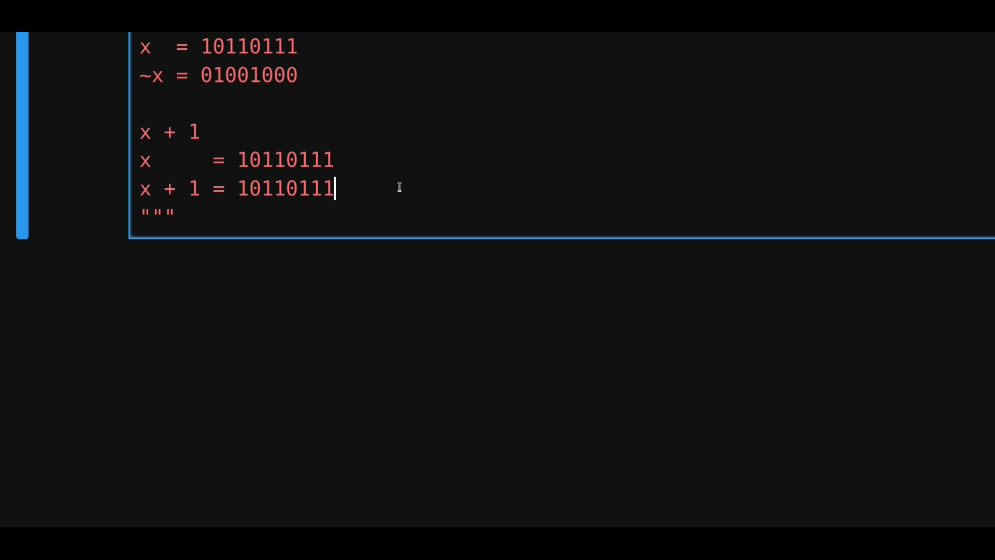
pyautogui.press('Backspace')
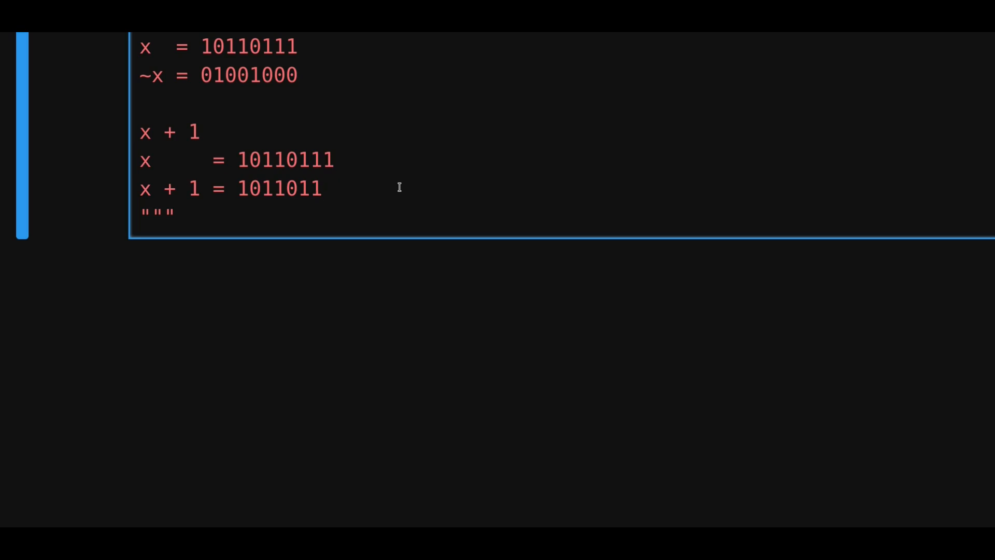
pyautogui.write('0')
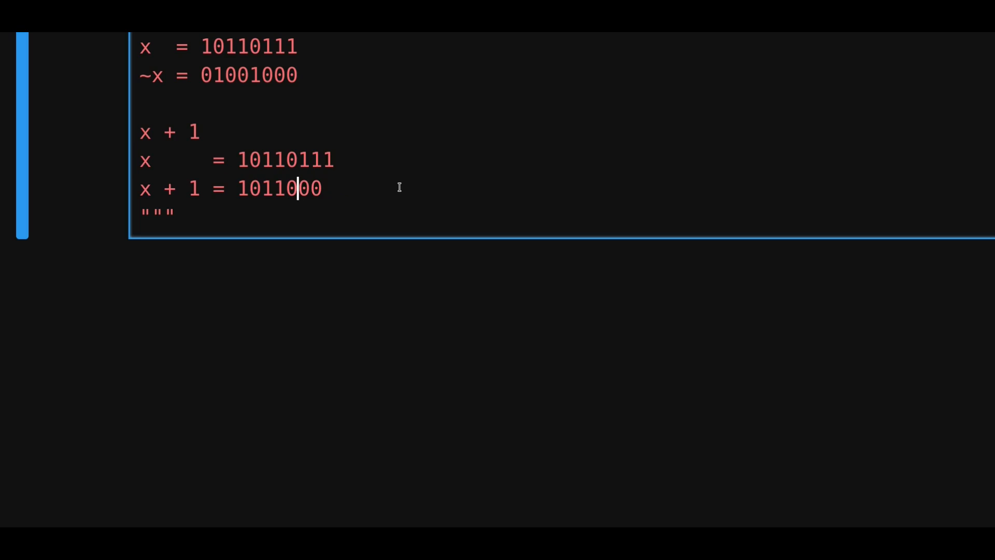
pyautogui.write('0')
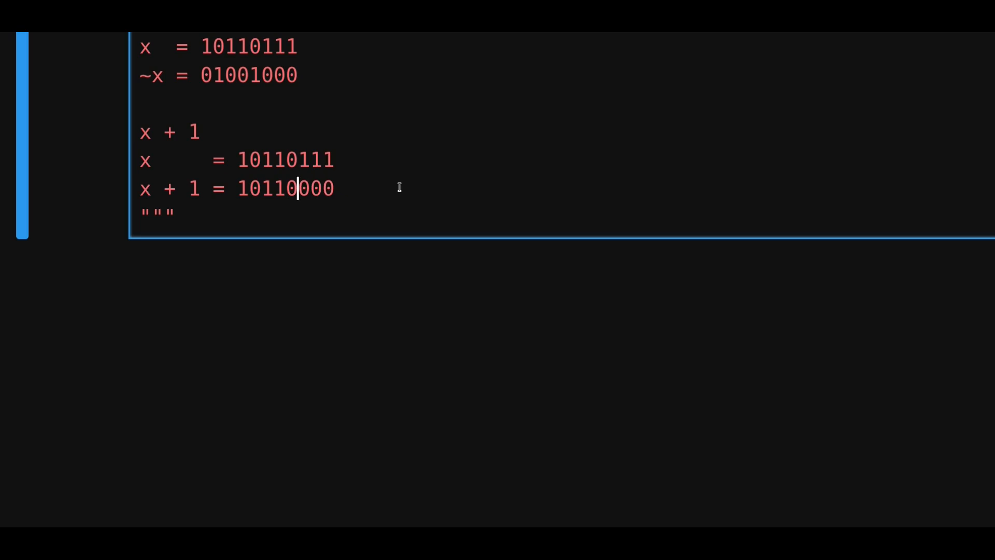
pyautogui.write('1')
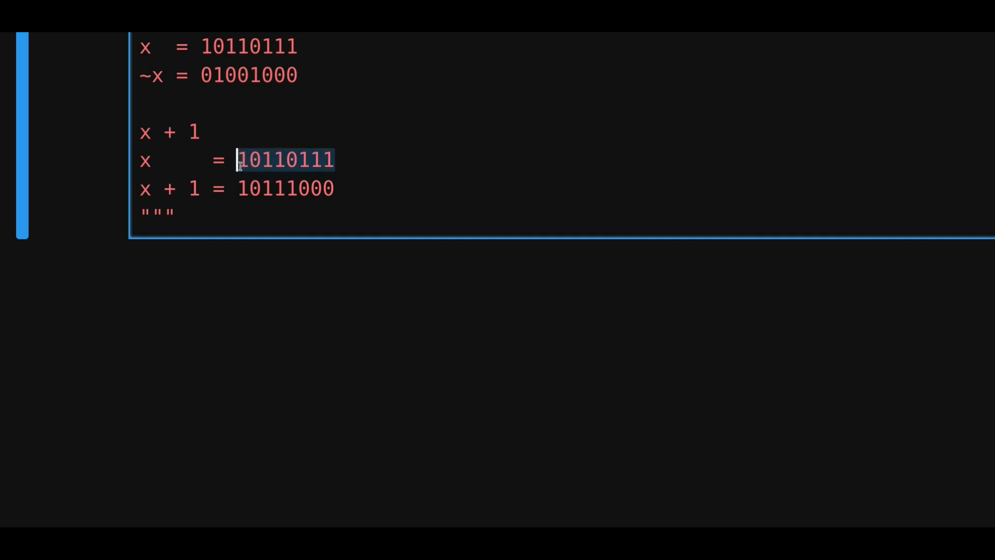
# Add bullet notes: trailing 1s become 0, lowest 0 flips to 1, bits to the left unchanged.
pyautogui.click(289, 160)
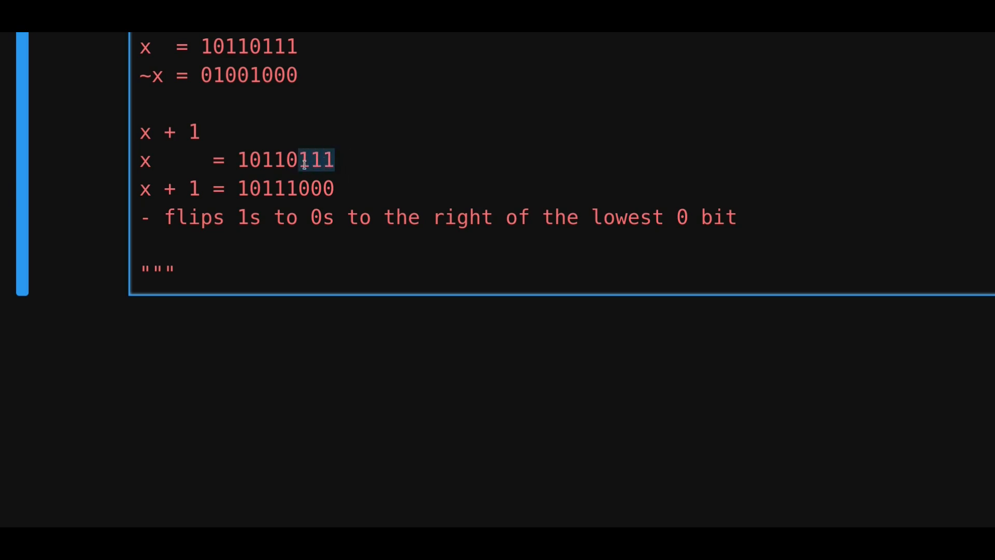
pyautogui.write('- flips 1 at the lowest 0 bit')
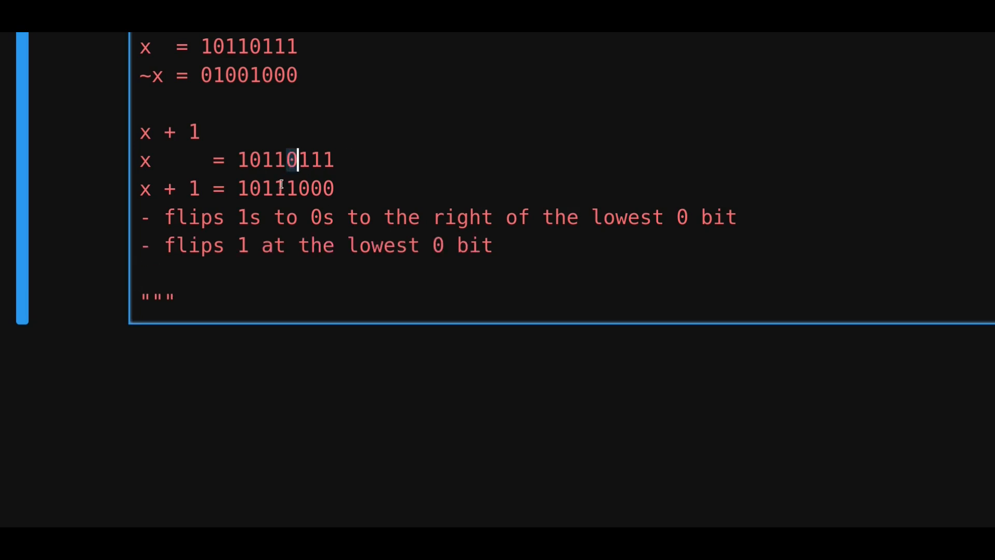
pyautogui.write('- and everything to the left unchanged')
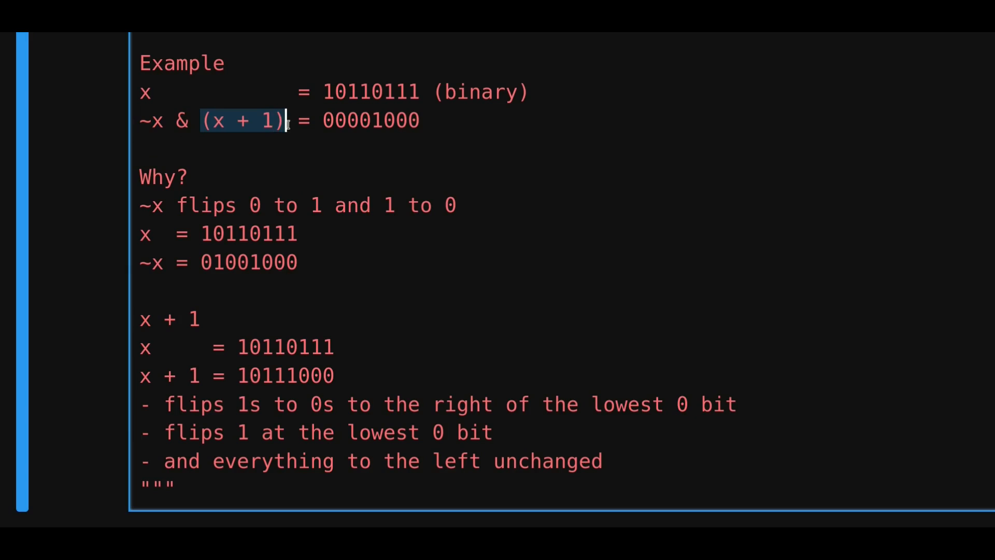
# Write an aligned summary of x, ~x, x + 1 and ~x & (x + 1) with their binary values.
pyautogui.scroll(-3)
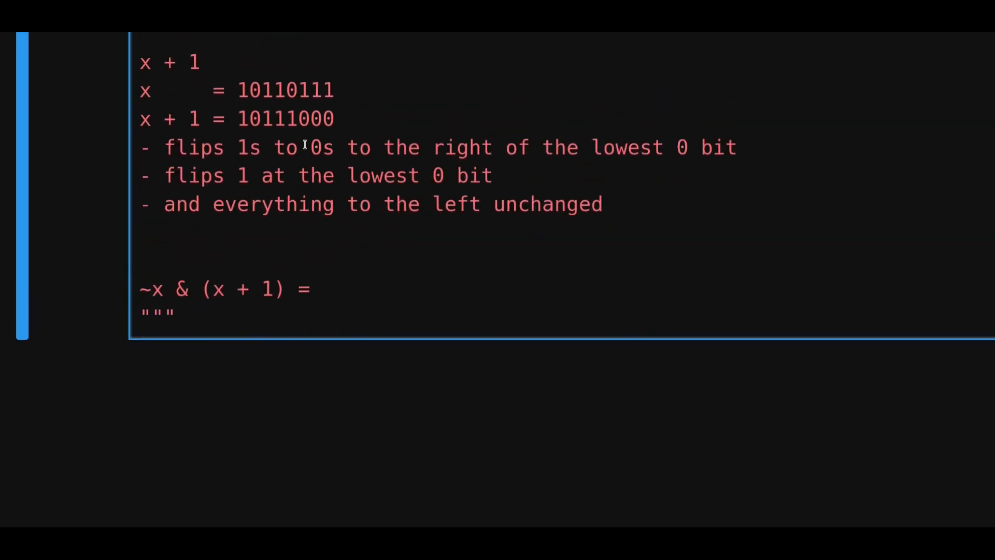
pyautogui.write('x     = 10110111')
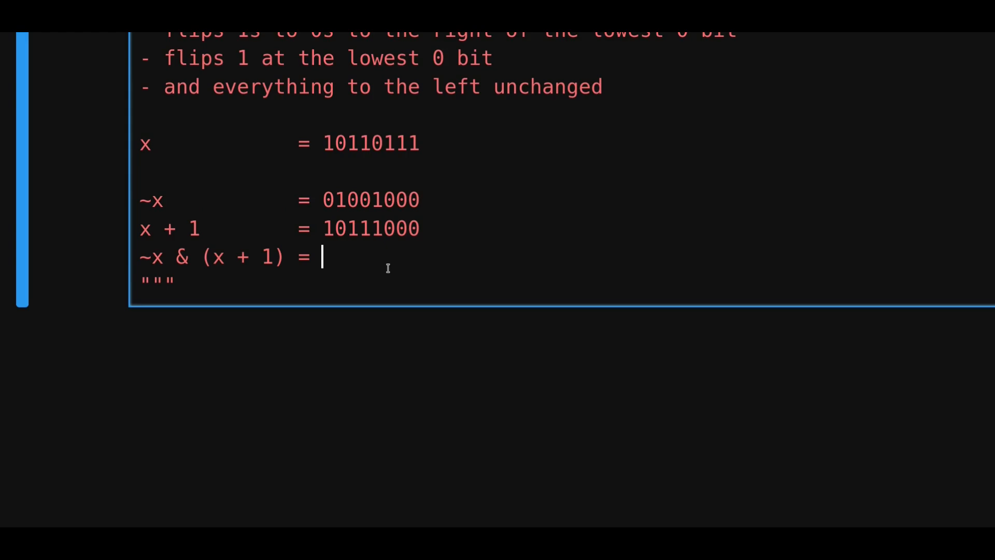
pyautogui.write('0')
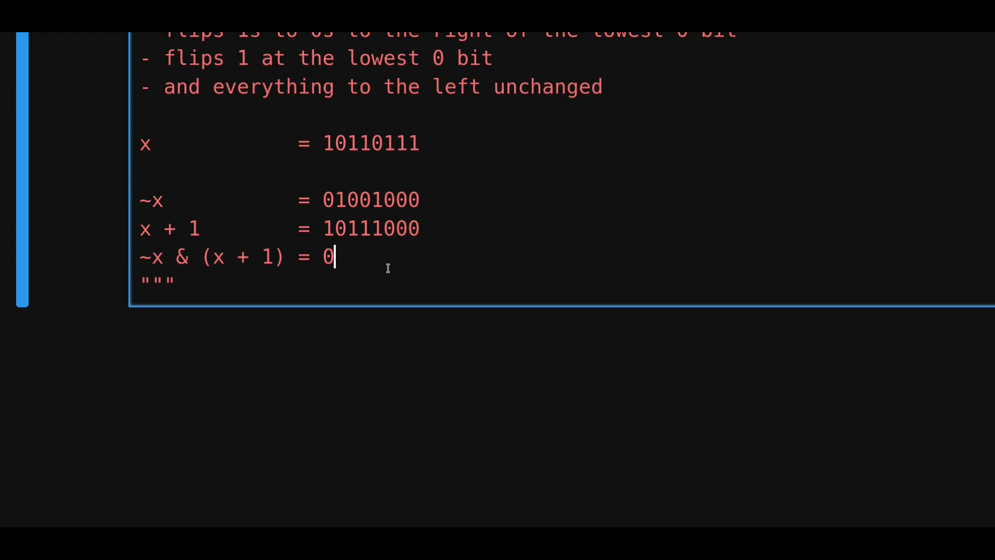
pyautogui.write('0')
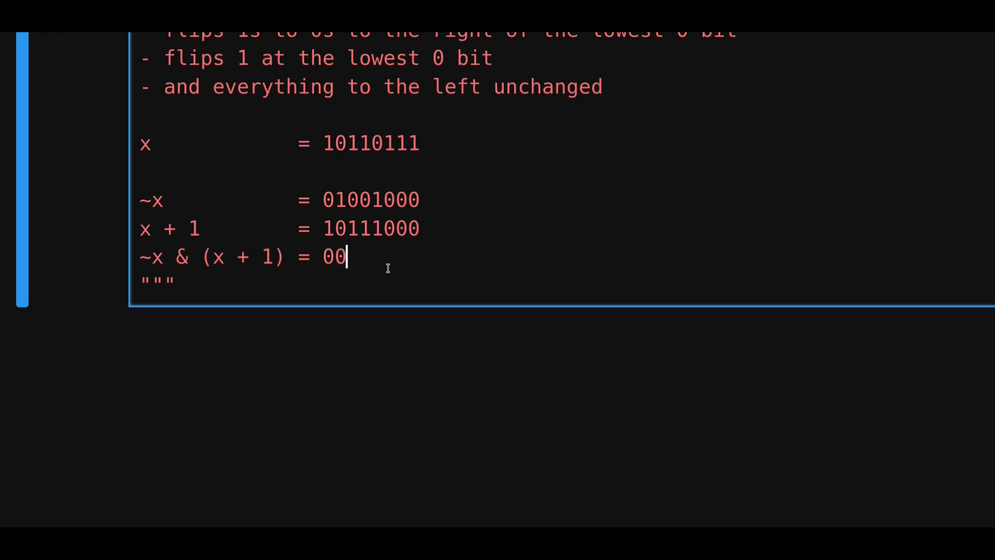
pyautogui.write('0')
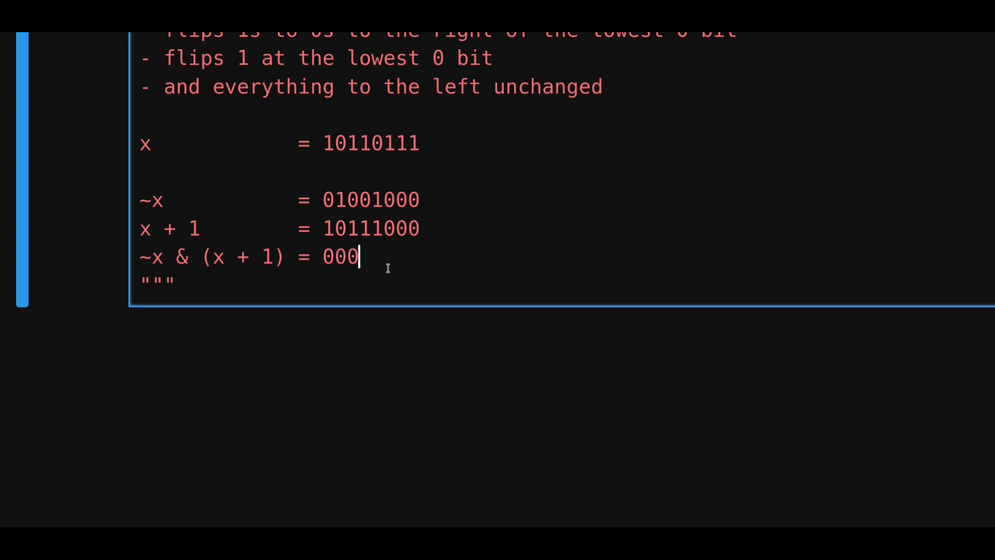
pyautogui.write('0')
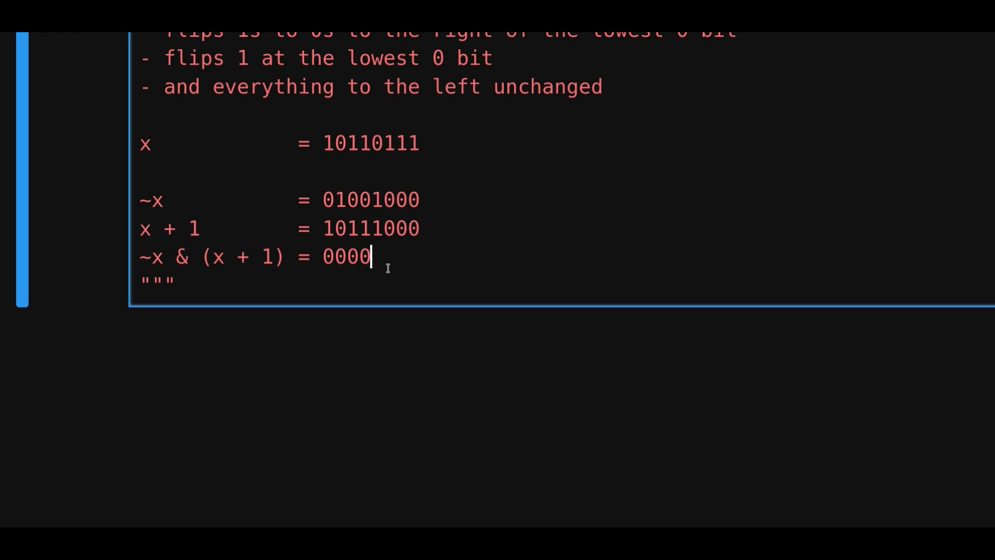
pyautogui.write('1')
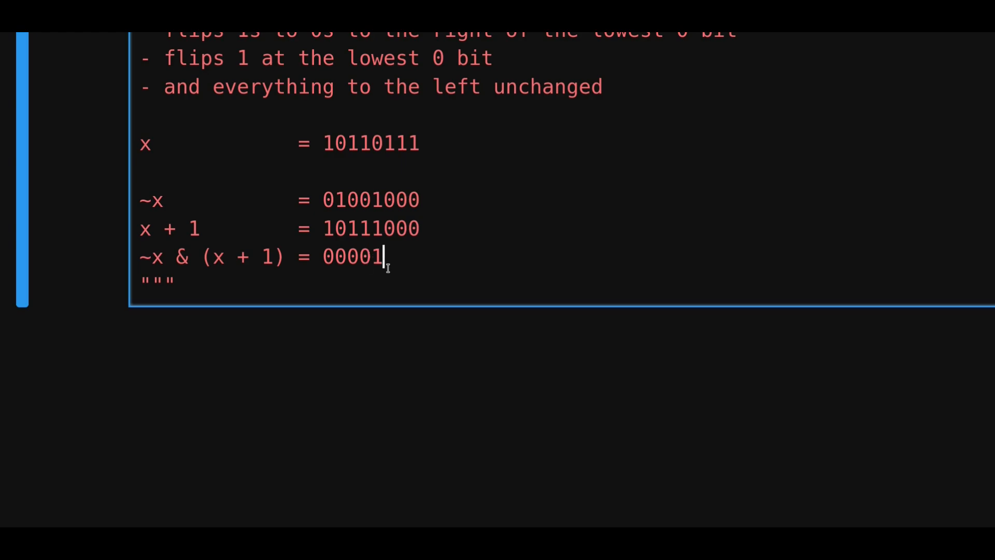
pyautogui.write('0')
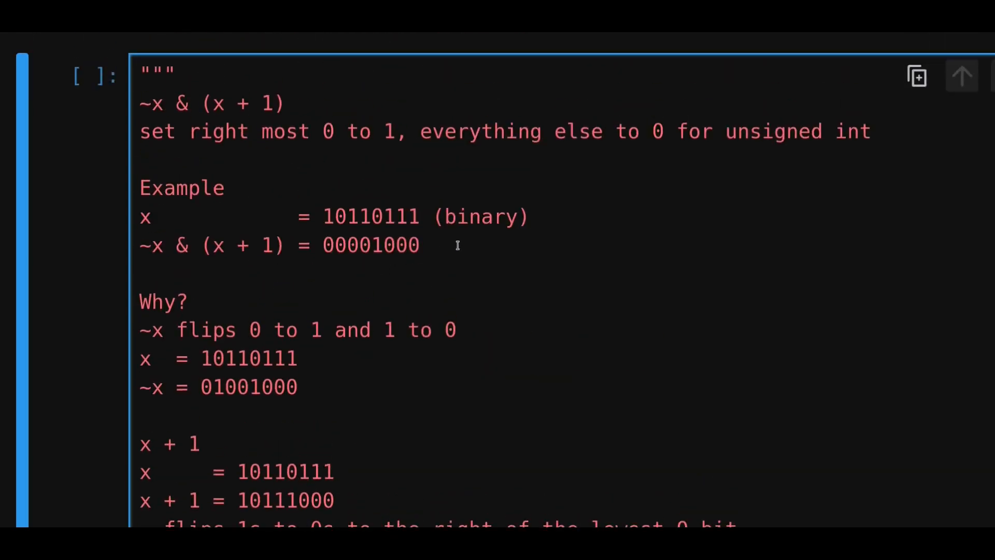
# Check the summary's ~x & (x + 1) = 00001000 against the example result above.
pyautogui.doubleClick(370, 245)
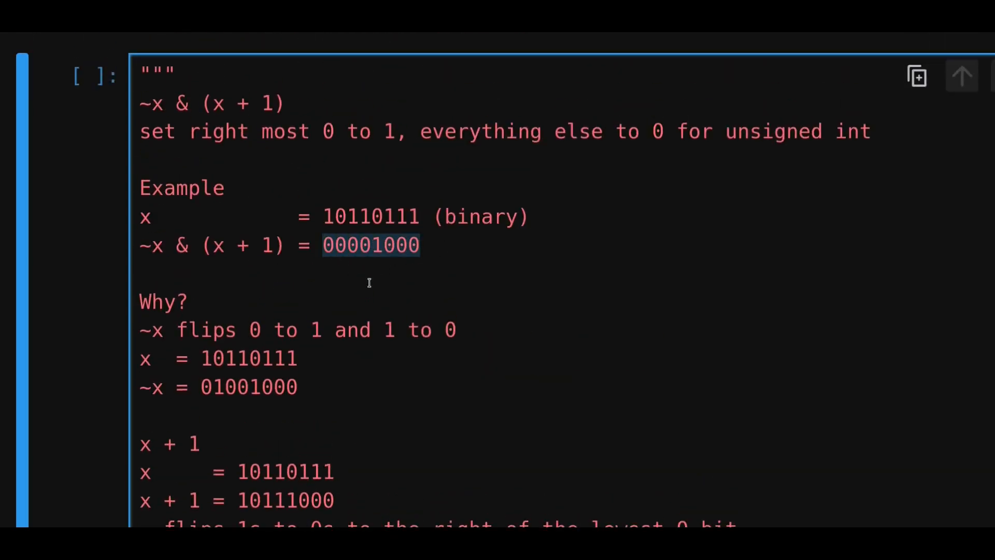
pyautogui.scroll(-3)
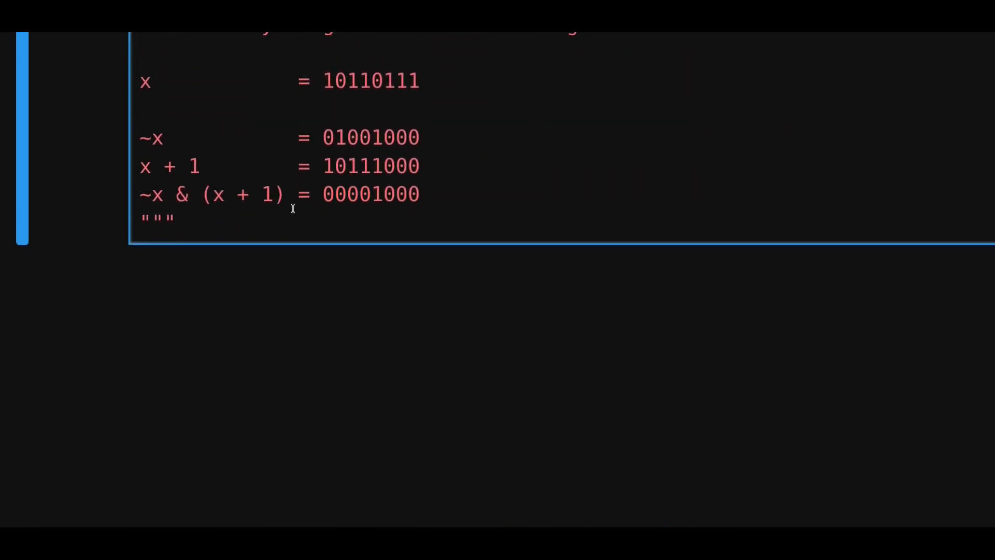
# Add code x = int("10110111", 2) and print(x), running the cell to output 183.
pyautogui.write('x =')
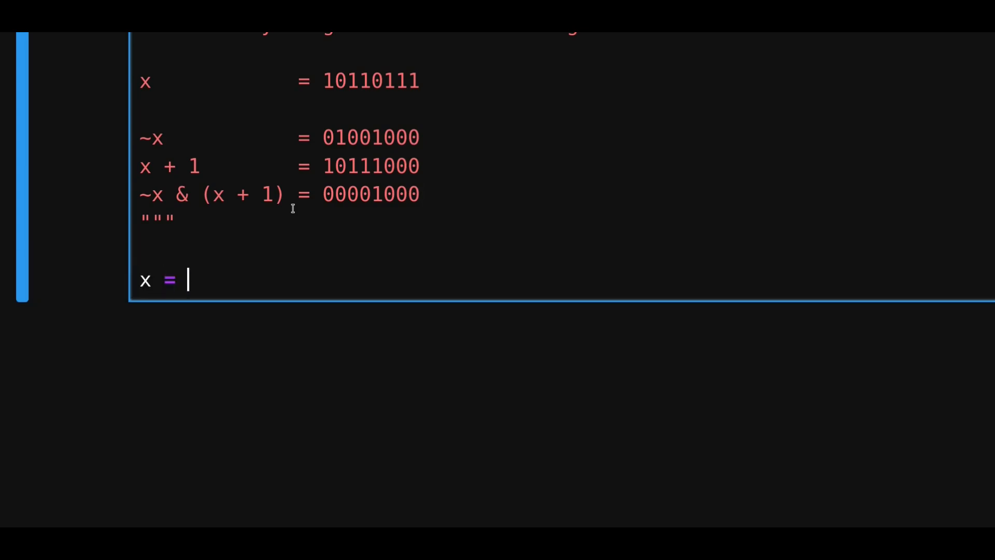
pyautogui.write('int(')
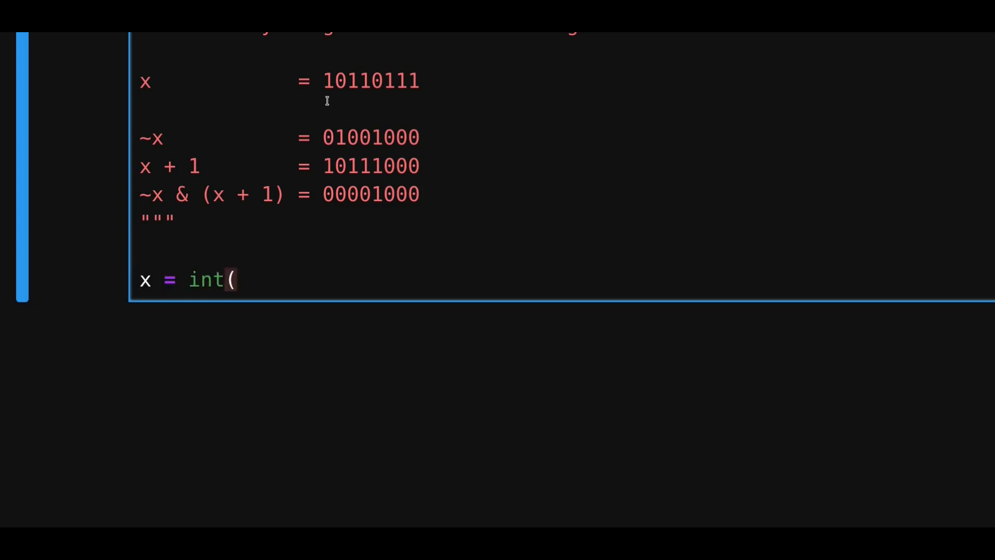
pyautogui.write('"10110111",')
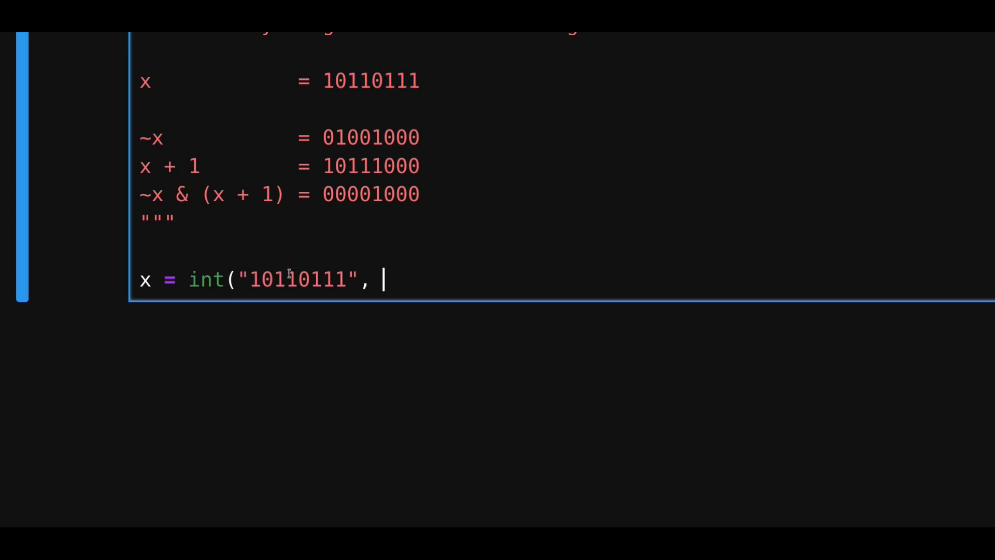
pyautogui.write('2')
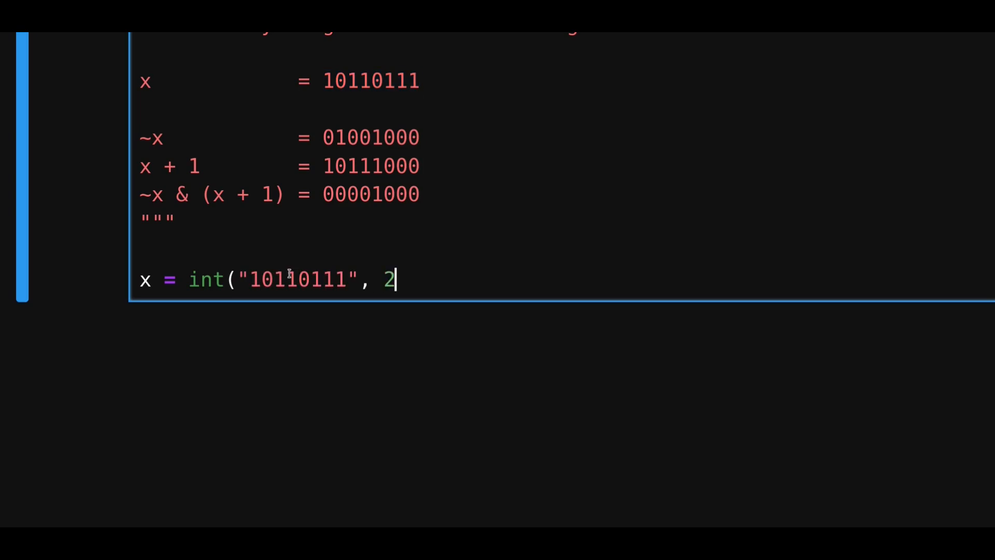
pyautogui.write(')')
pyautogui.write('print(x)')
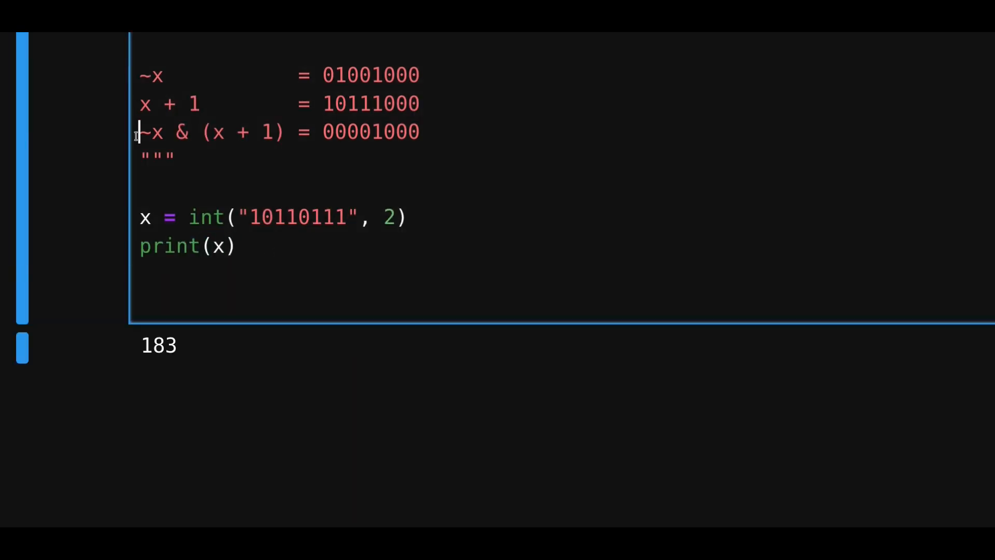
# Add l = ~x & (x + 1) and a print of l with its f'{l:08b}' binary form.
pyautogui.doubleClick(209, 131)
pyautogui.write('l = ~x &')
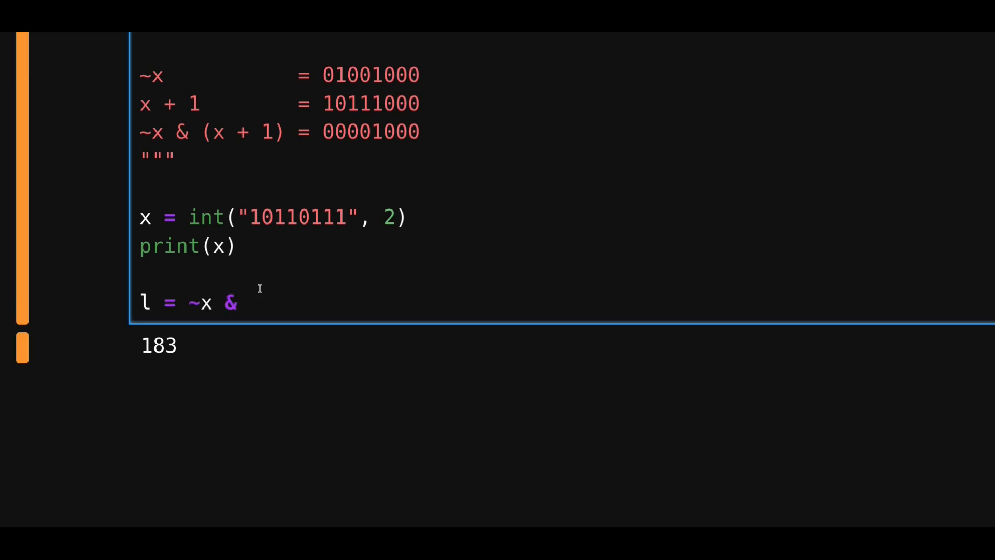
pyautogui.write('(x + 1)')
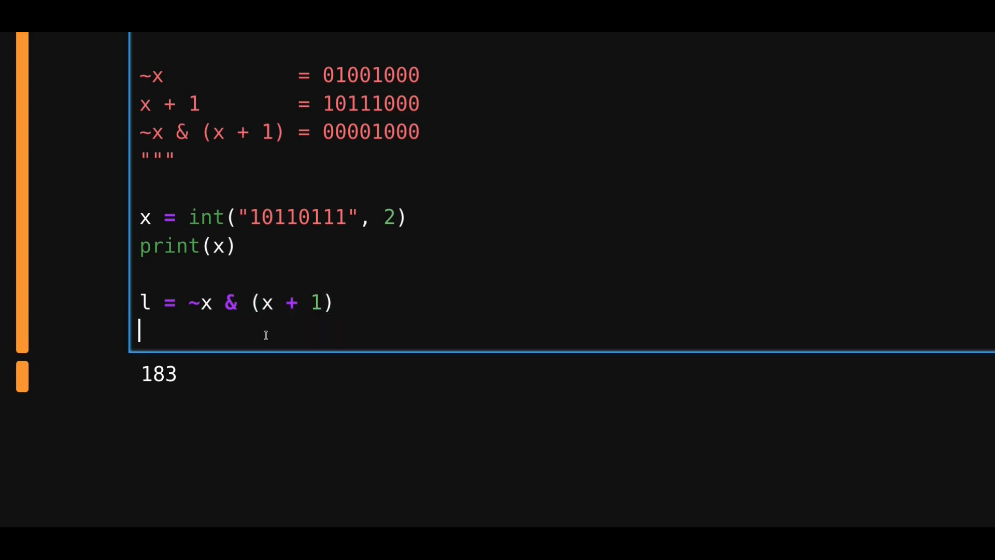
pyautogui.write('print(l,')
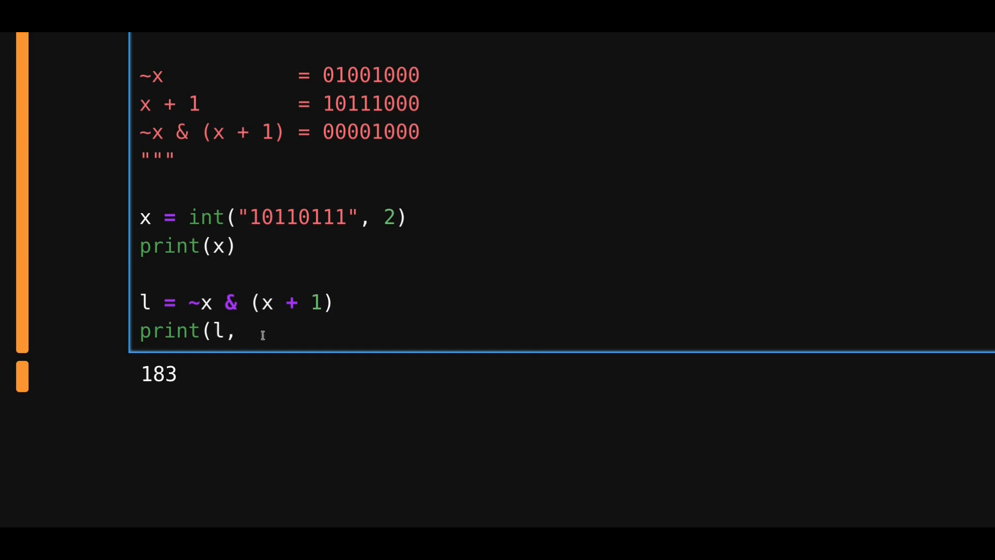
pyautogui.write('f')
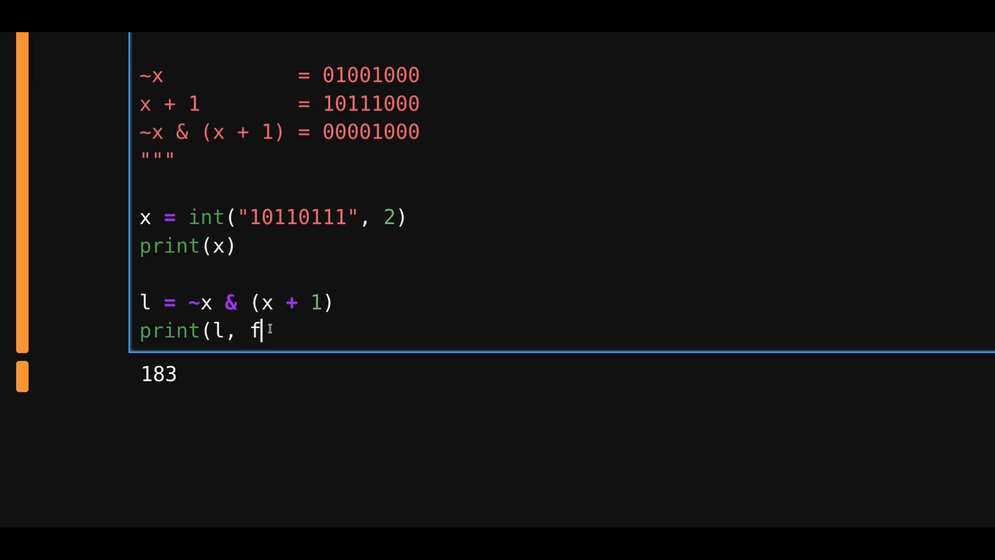
pyautogui.write("'{l:}'")
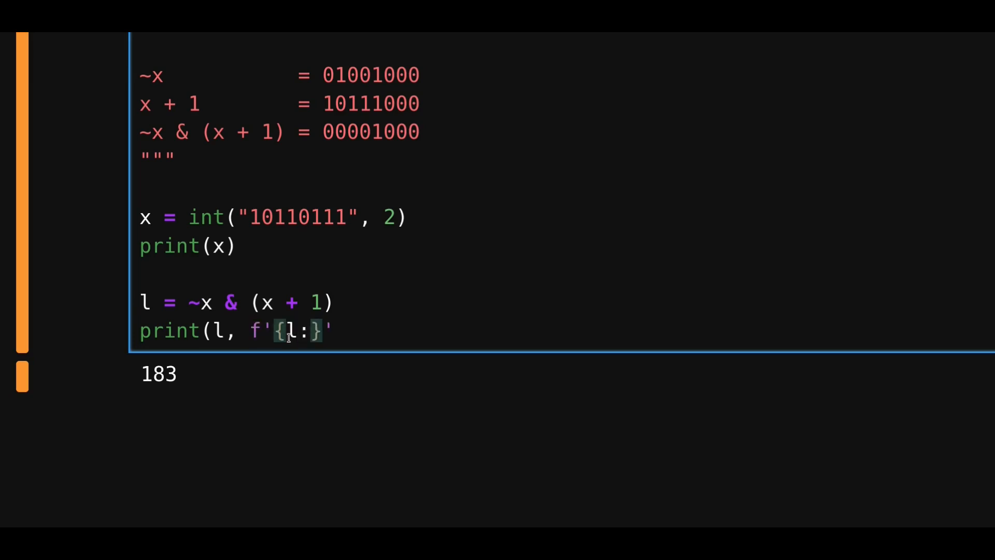
pyautogui.write('08b')
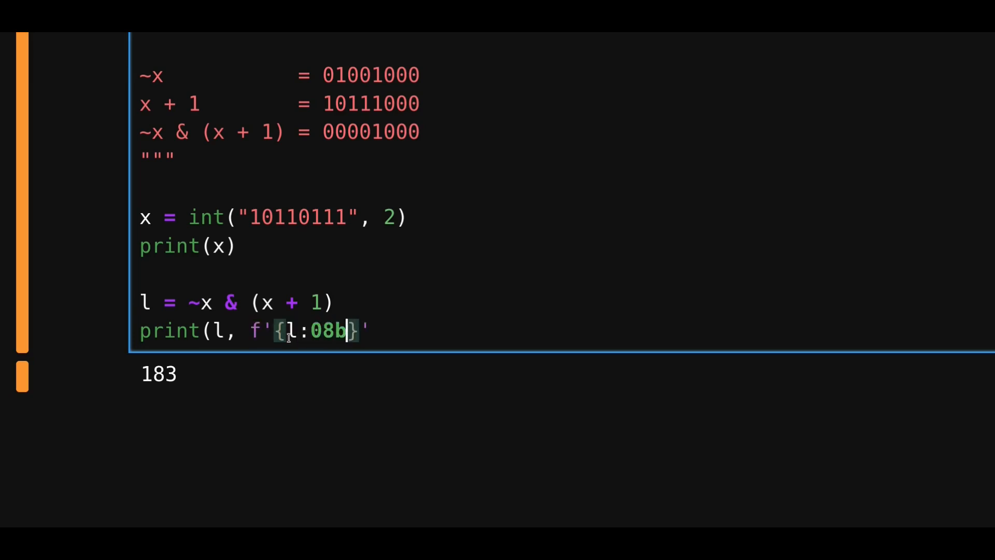